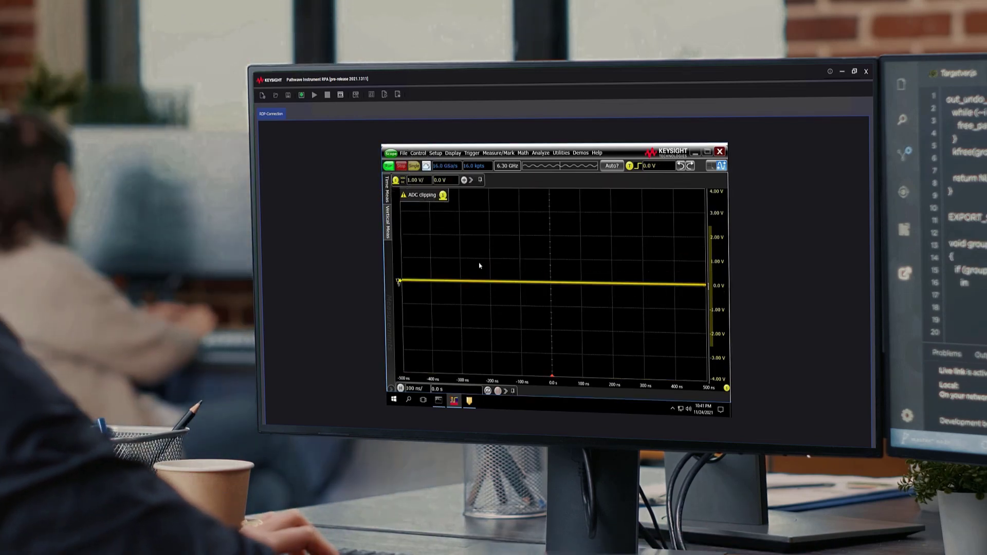
Step: Open the remote oscilloscope's Channel dialog on the channel 5 tab
{"action": "left_click", "coordinate": [395, 180]}
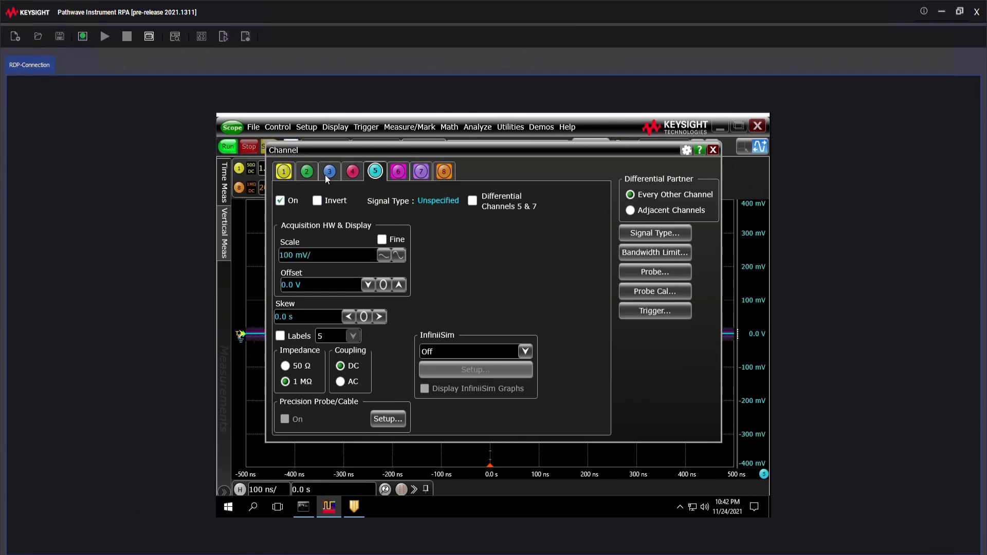
Step: Close the Channel dialog to return to the multi-channel waveform display
{"action": "left_click", "coordinate": [712, 149]}
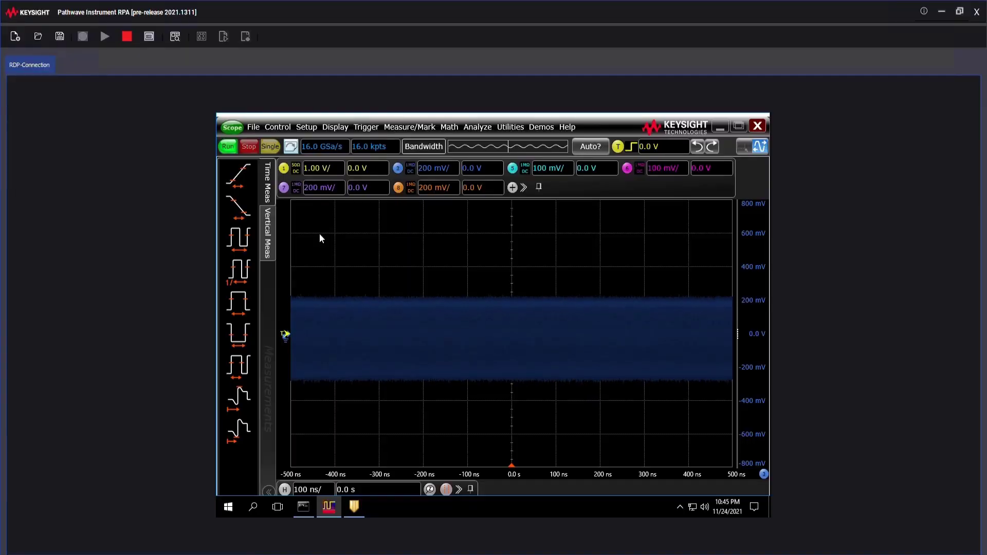
Step: Set channel 1 to 10 mV/div and apply a Time > Duty cycle measurement on Channel 1
{"action": "left_click", "coordinate": [322, 167]}
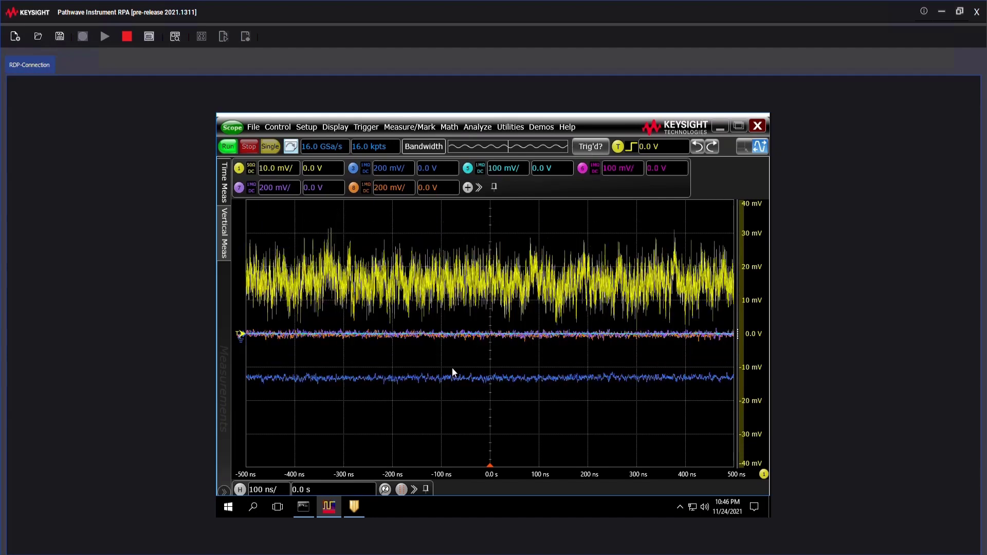
{"action": "left_click", "coordinate": [408, 126]}
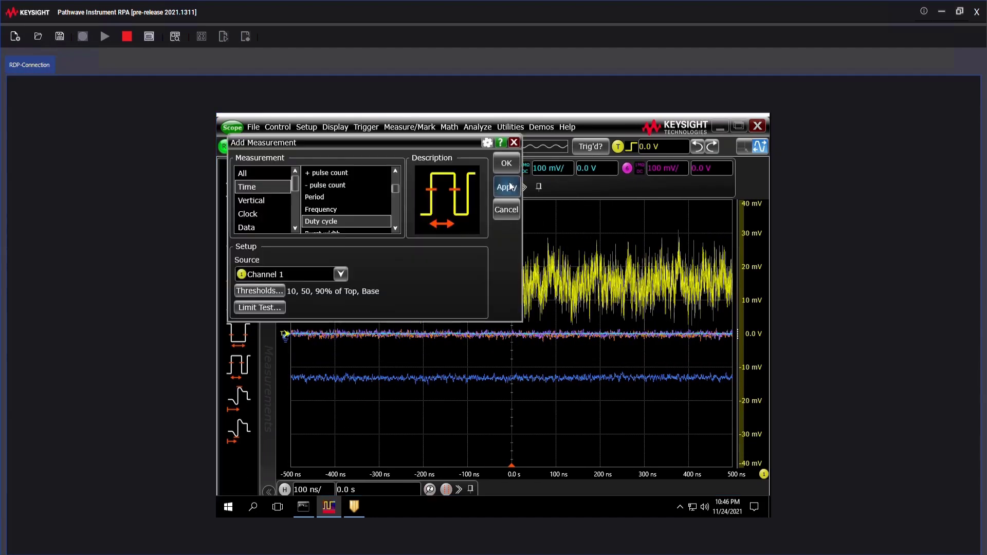
{"action": "left_click", "coordinate": [506, 163]}
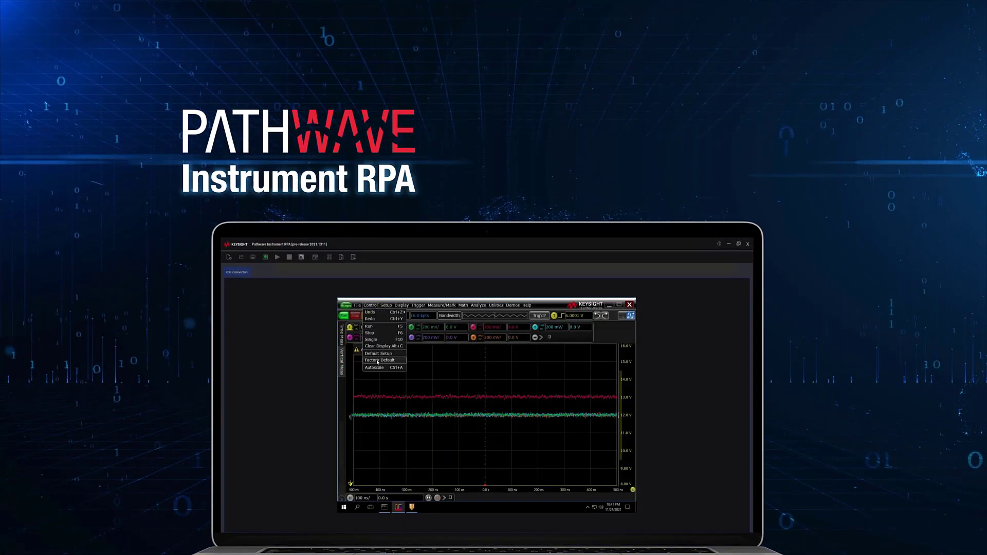
Step: In a new Chrome tab, search Google for 'Keysight Instrument control bundle'
{"action": "left_click", "coordinate": [378, 354]}
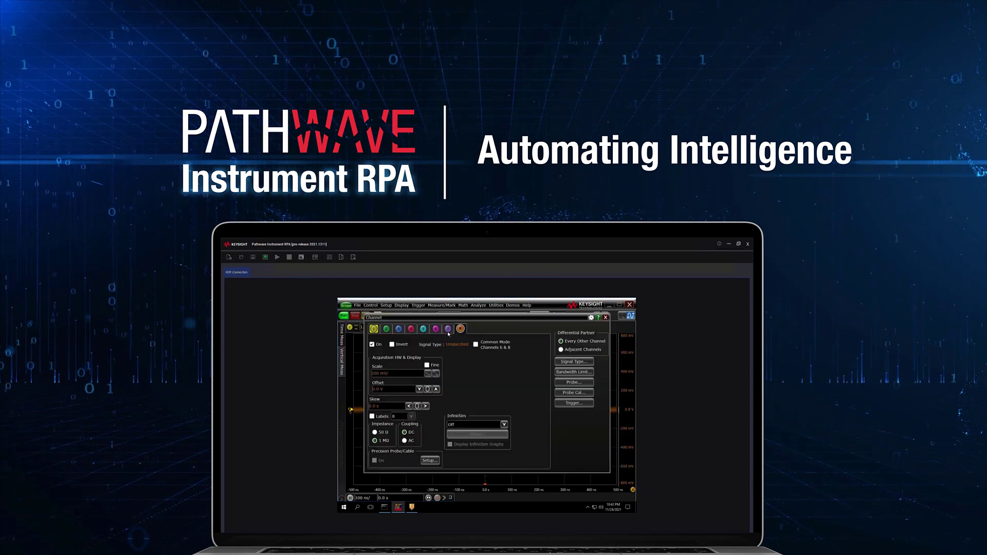
{"action": "left_click", "coordinate": [448, 328]}
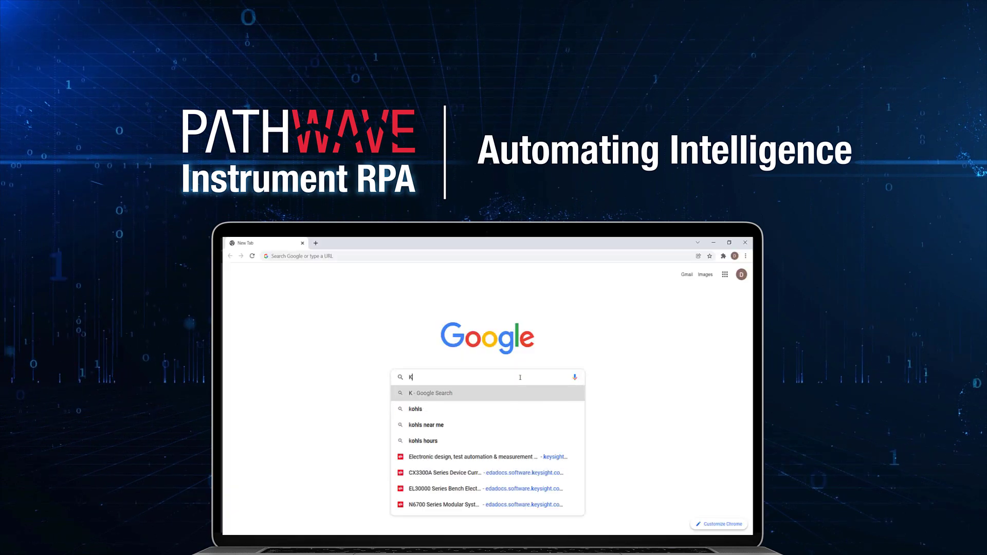
{"action": "type", "text": "Keysight Instrument control bundle"}
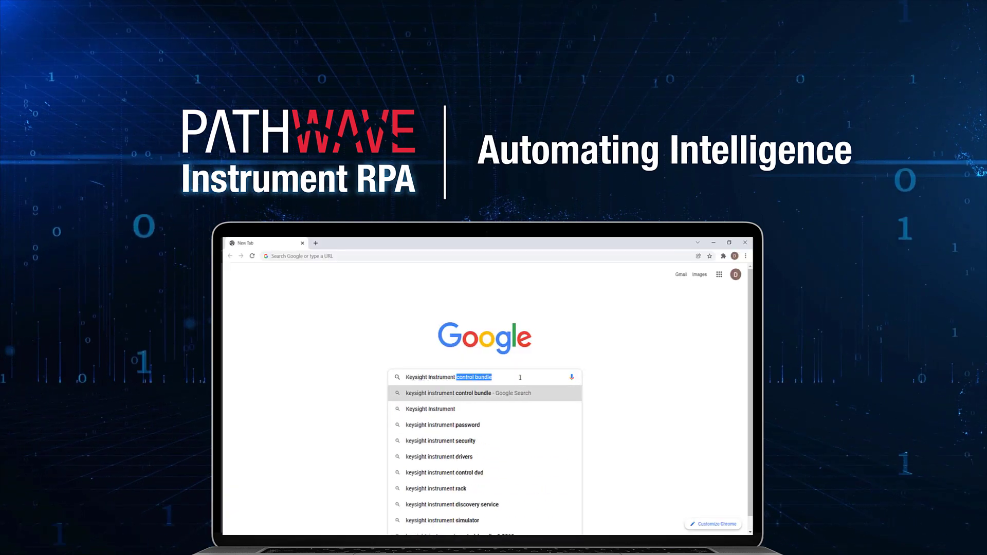